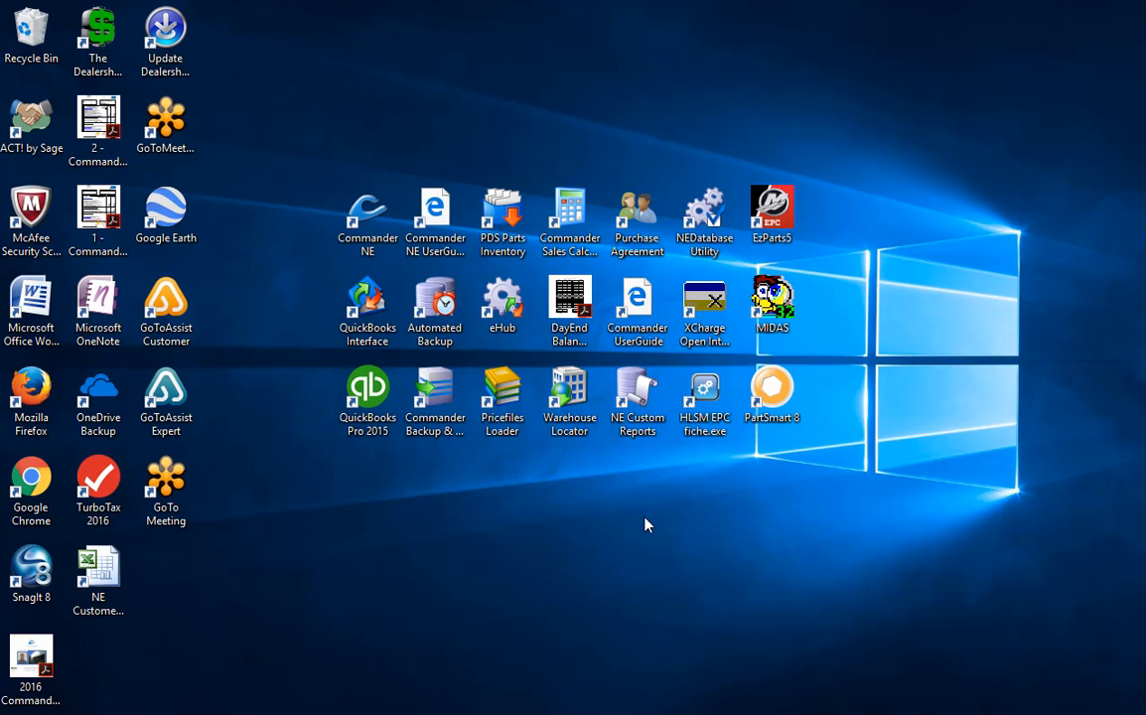
pyautogui.moveTo(257, 270)
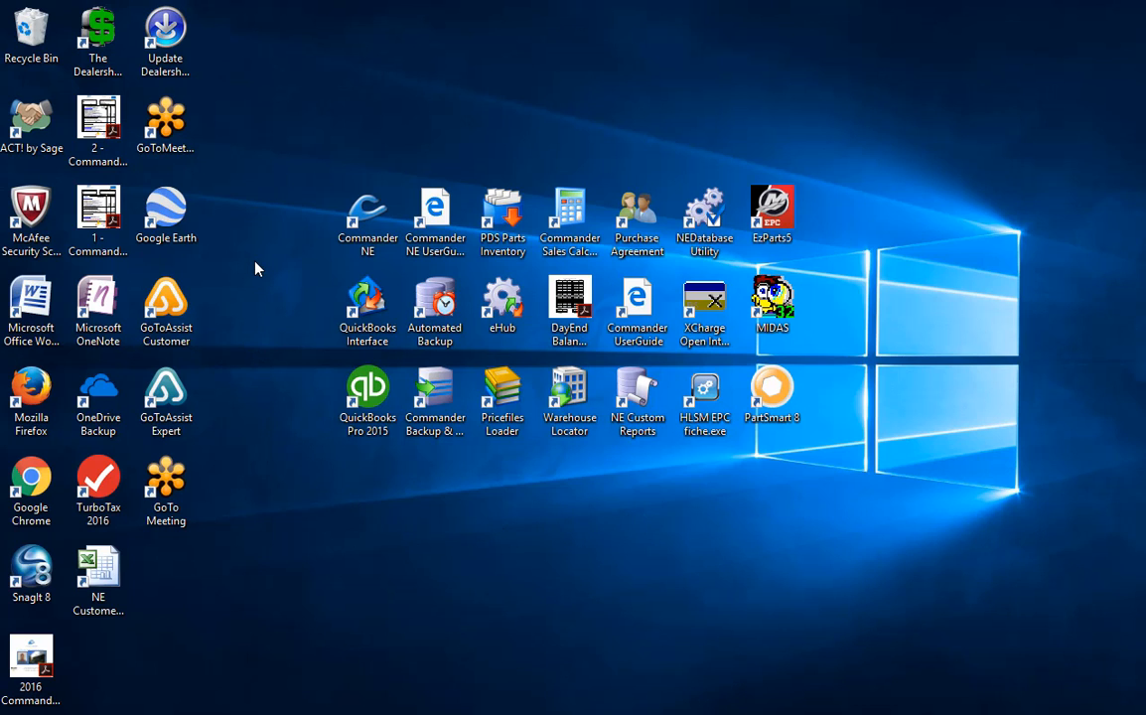
# Point out the desktop shortcuts: Commander NE, QuickBooks, UserGuide, XCharge, MIDAS, HLSM EPC fiche.
pyautogui.click(367, 219)
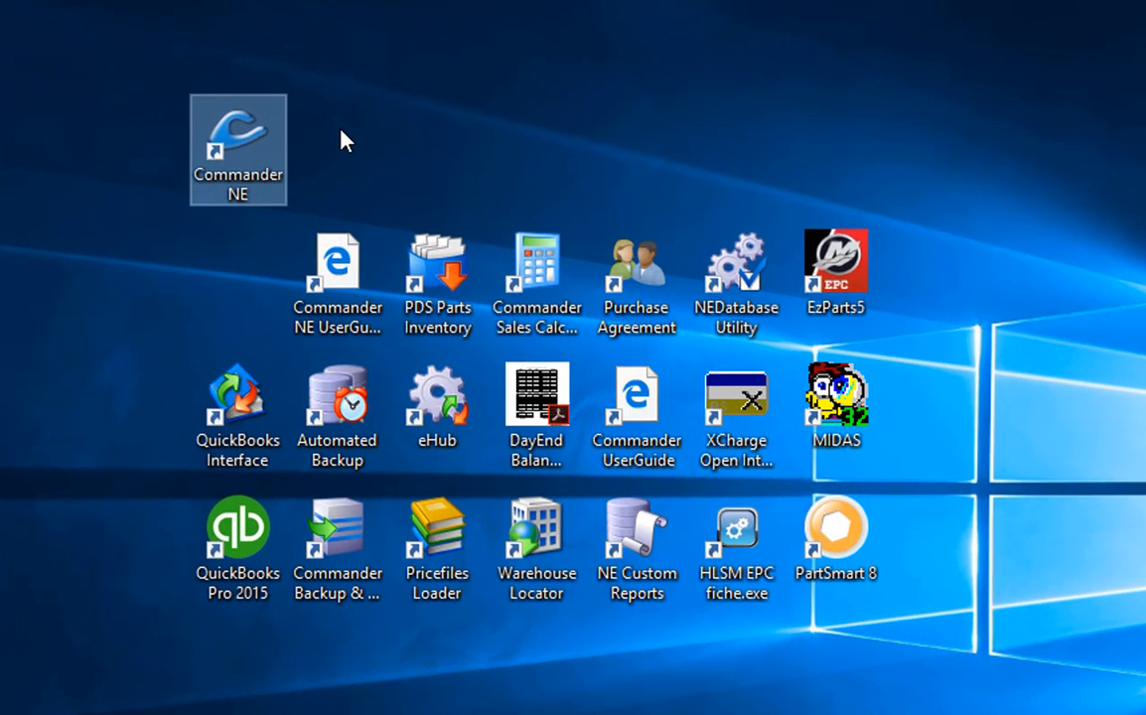
pyautogui.moveTo(227, 129)
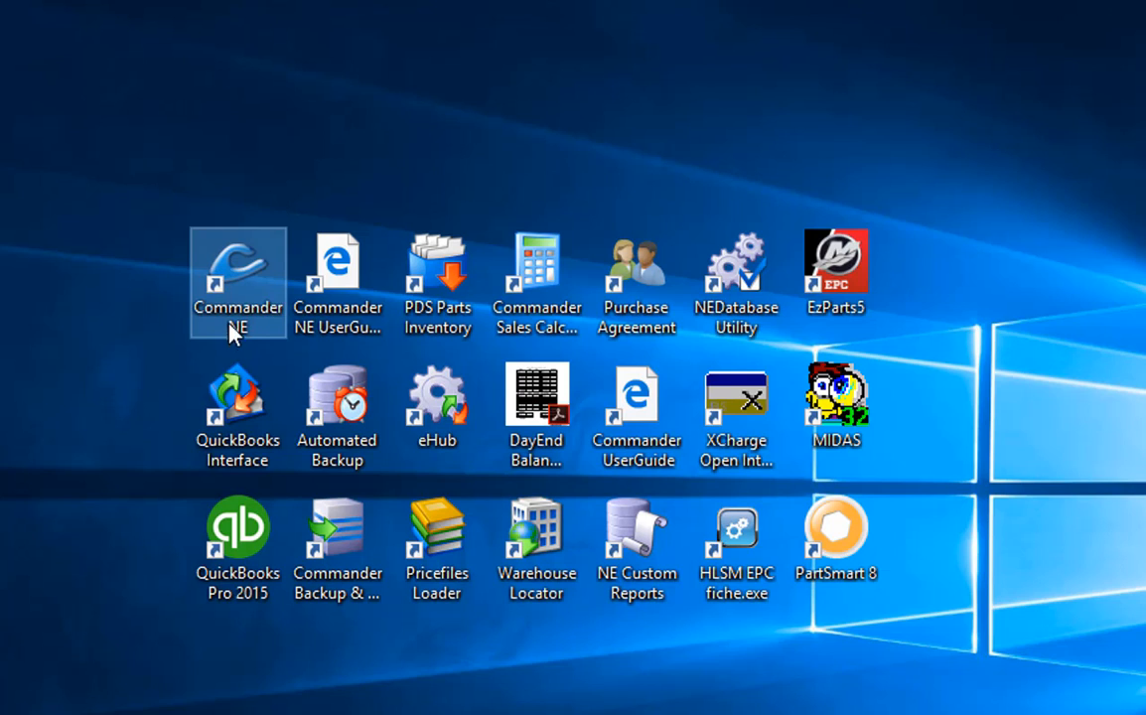
pyautogui.click(237, 403)
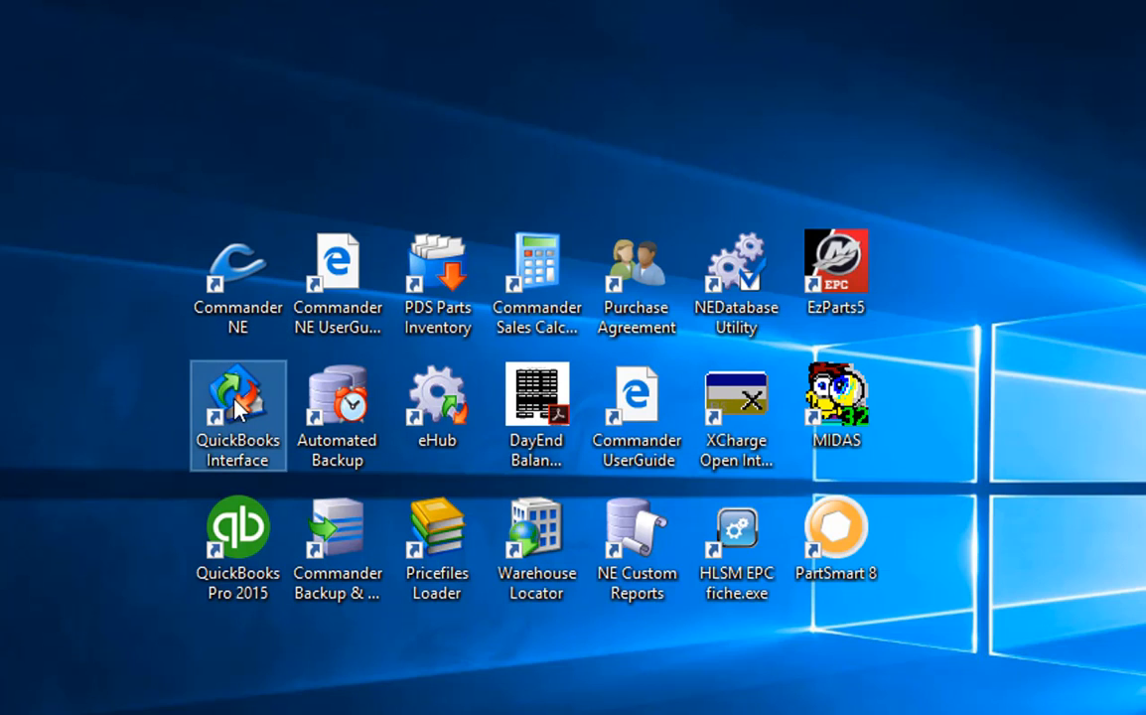
pyautogui.moveTo(238, 398); pyautogui.dragTo(139, 397)
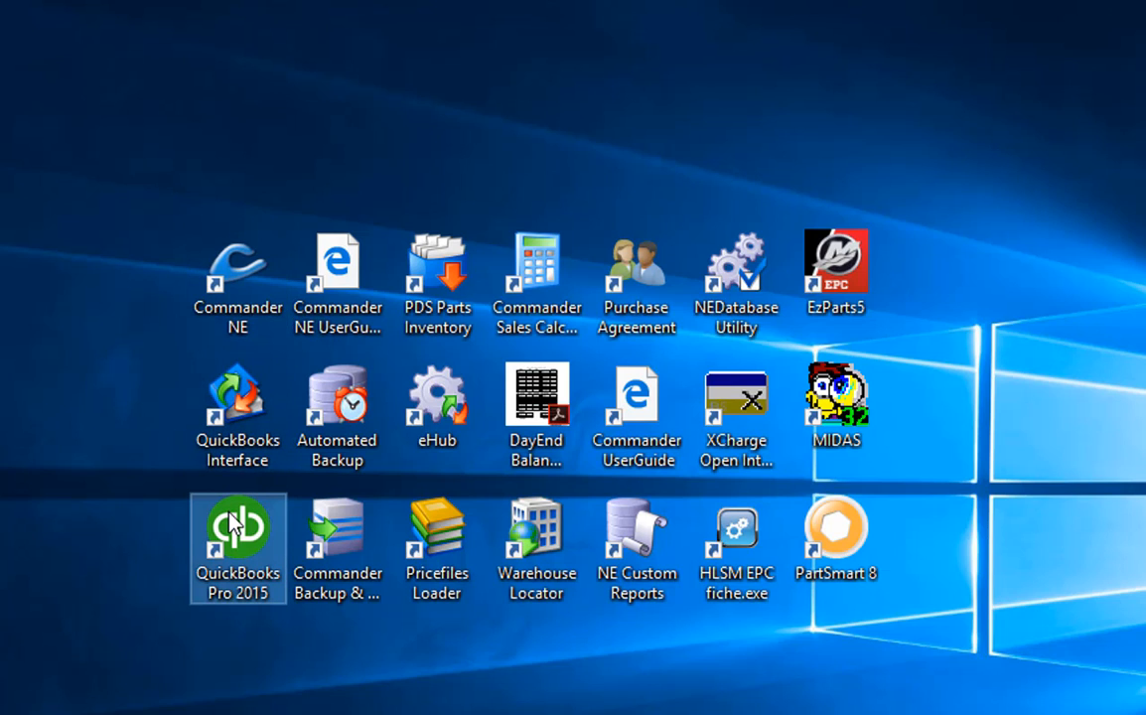
pyautogui.click(337, 263)
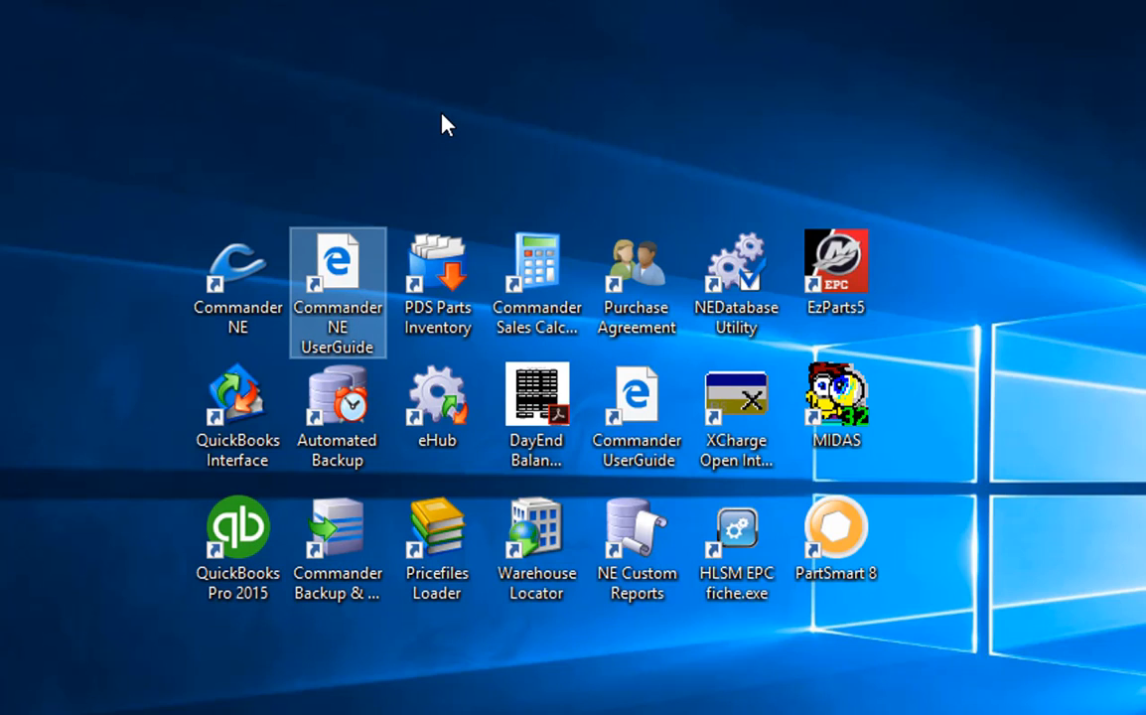
pyautogui.moveTo(425, 258)
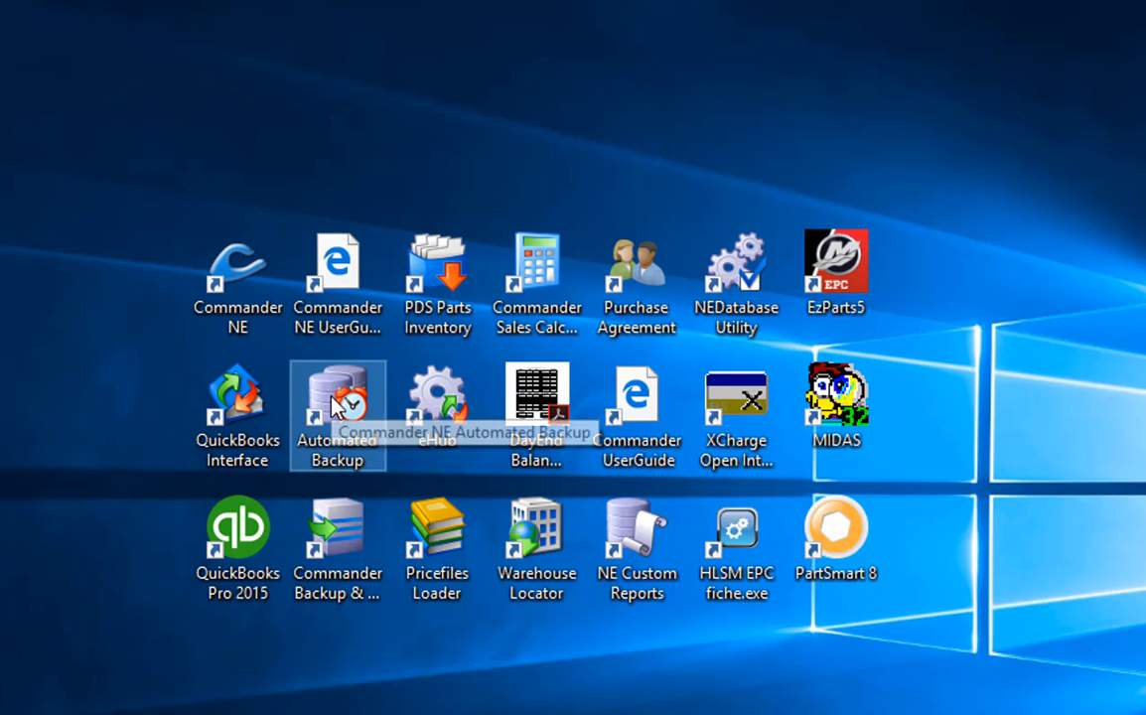
pyautogui.moveTo(337, 522)
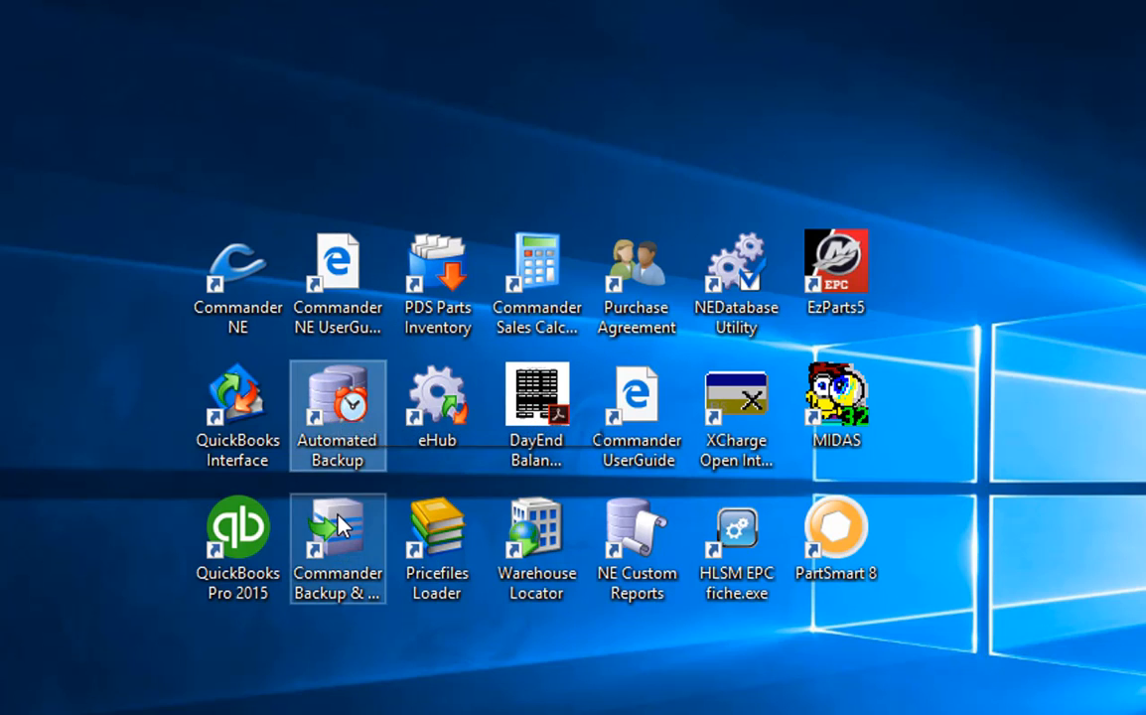
pyautogui.moveTo(342, 517)
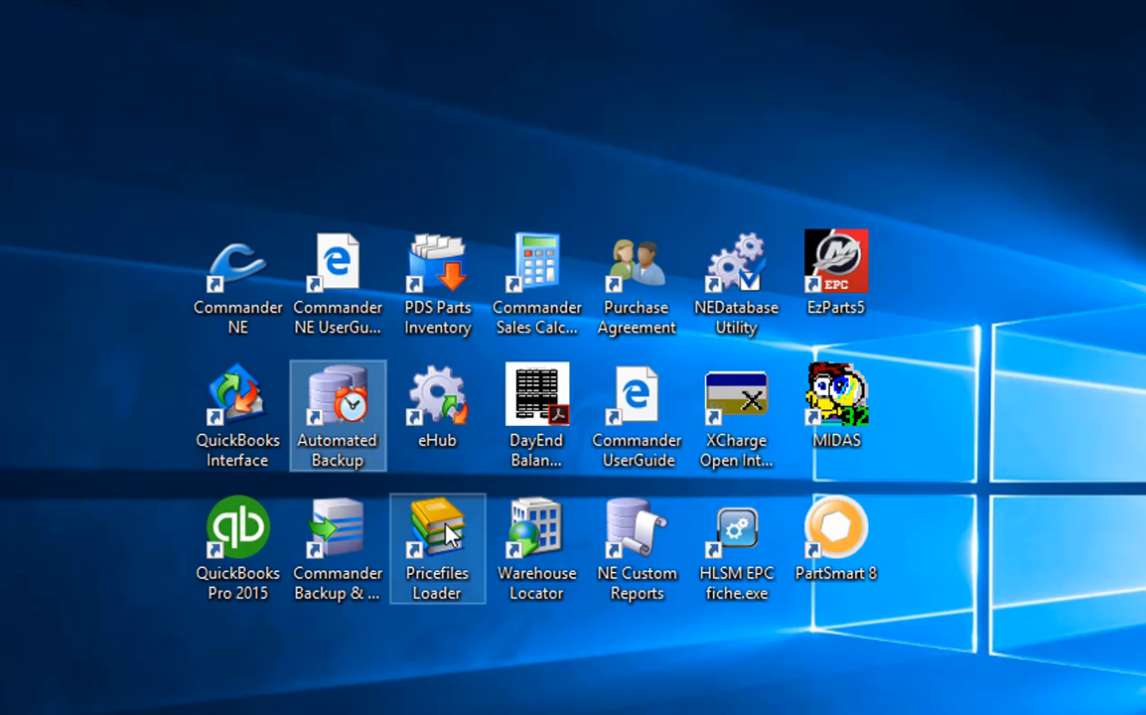
pyautogui.moveTo(459, 533)
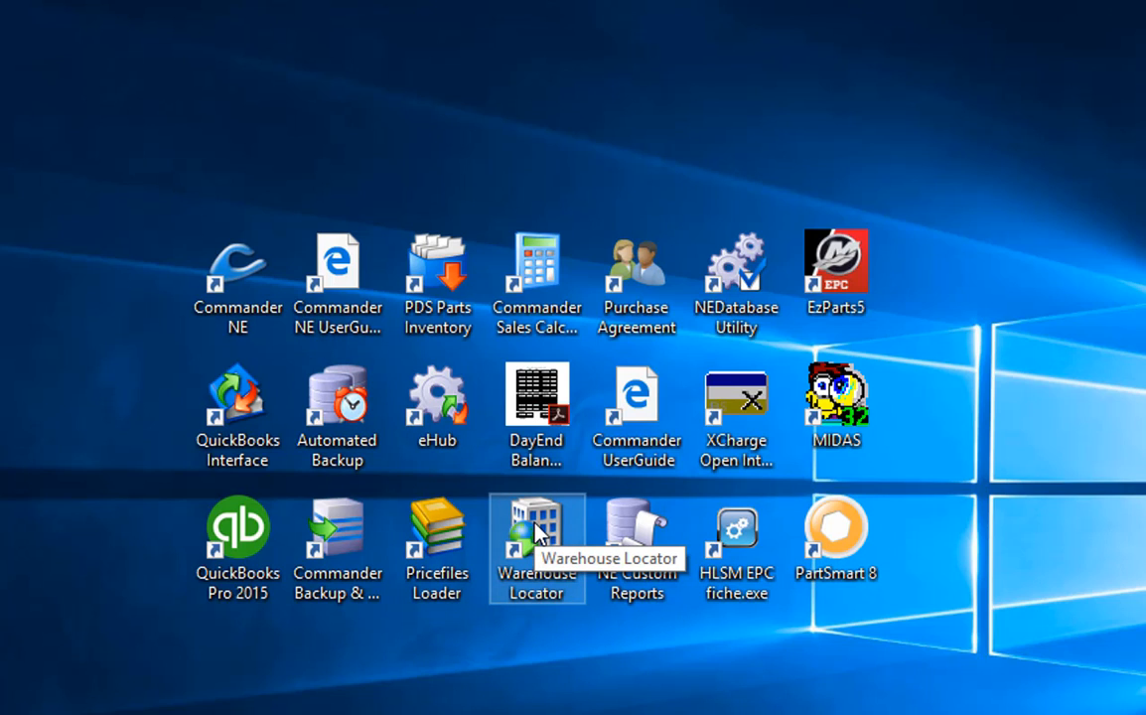
pyautogui.moveTo(636, 536)
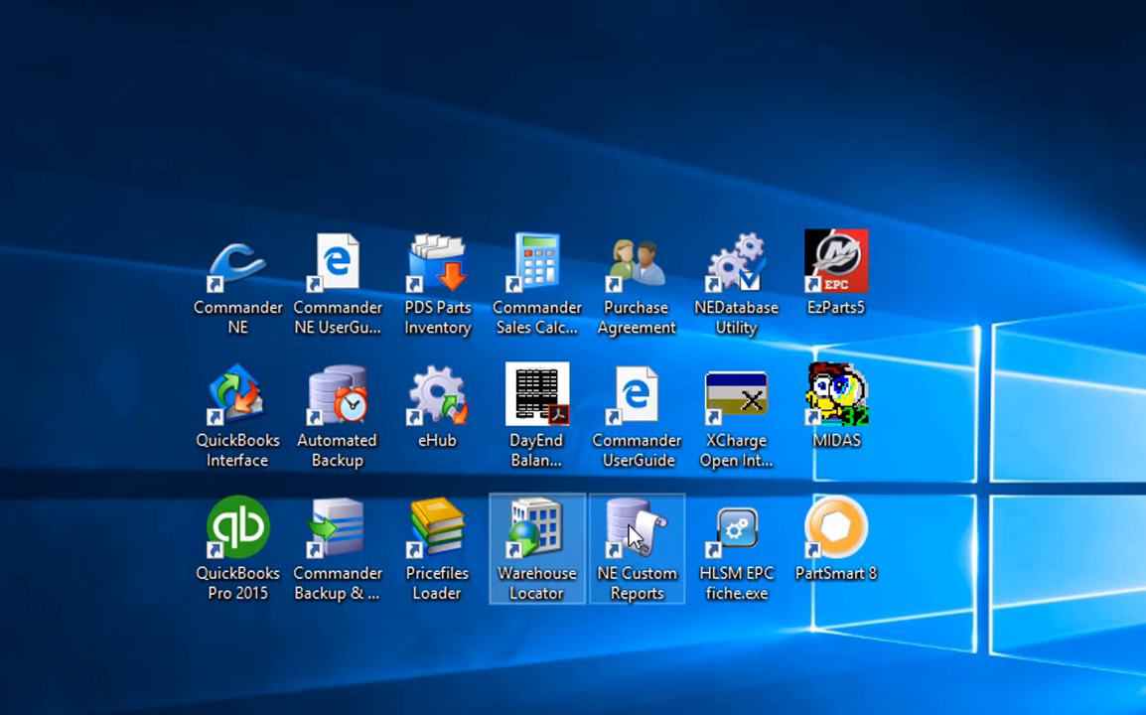
pyautogui.moveTo(636, 536)
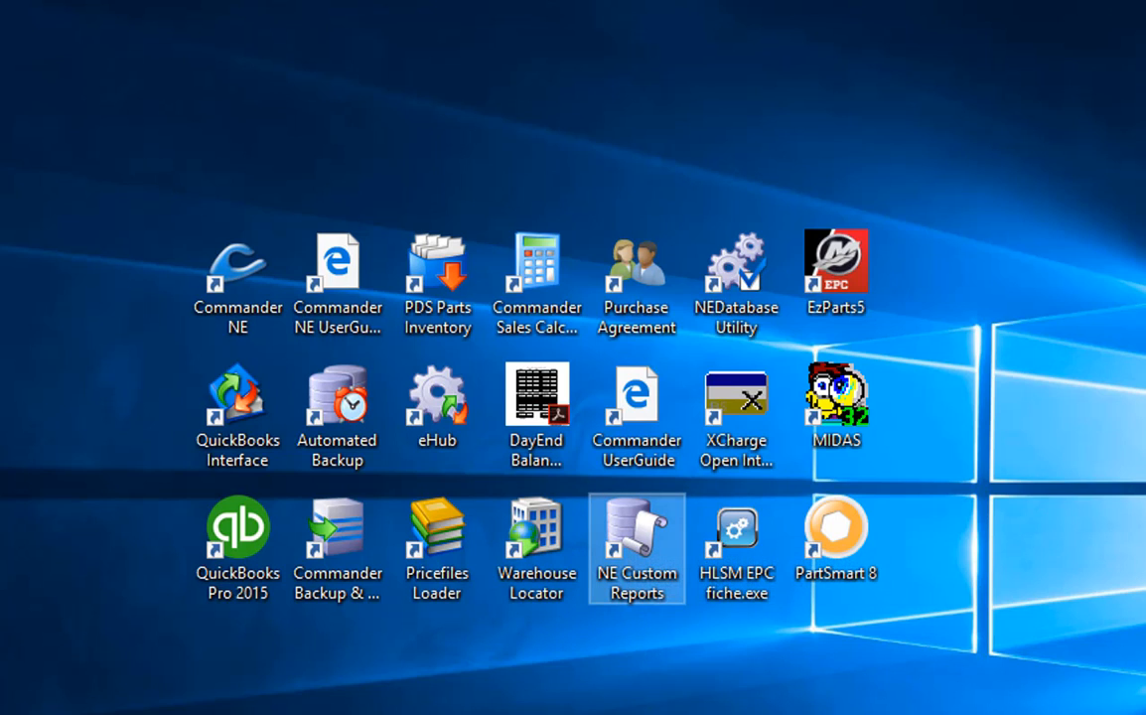
pyautogui.click(736, 402)
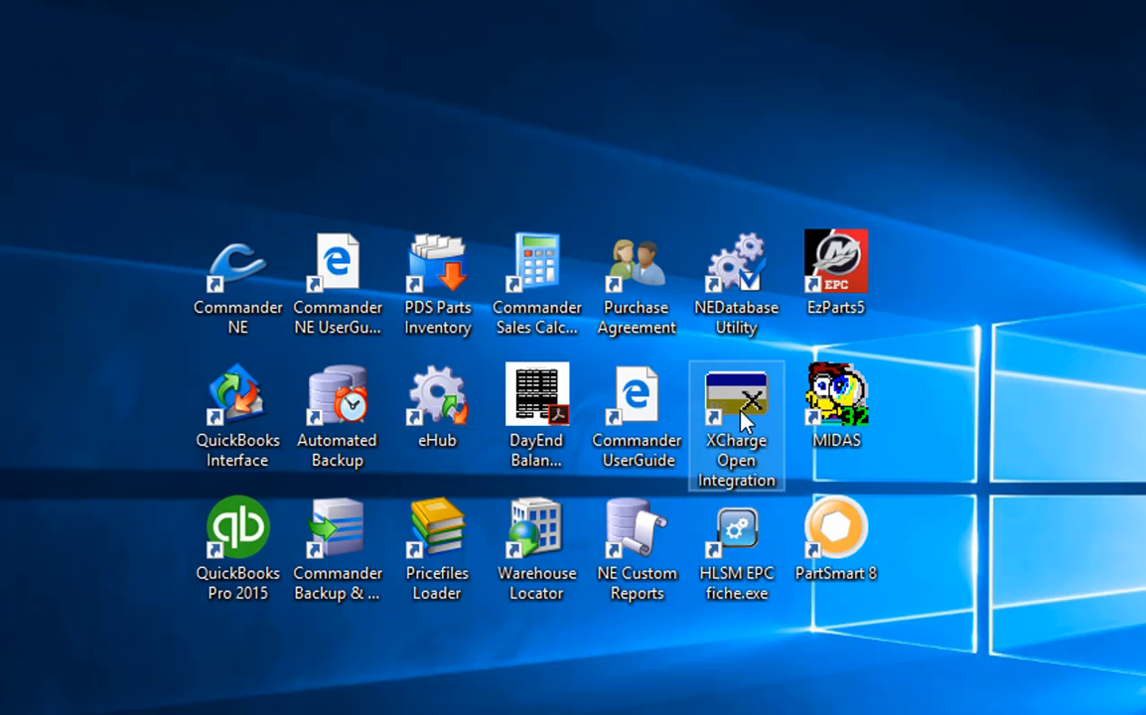
pyautogui.moveTo(740, 418)
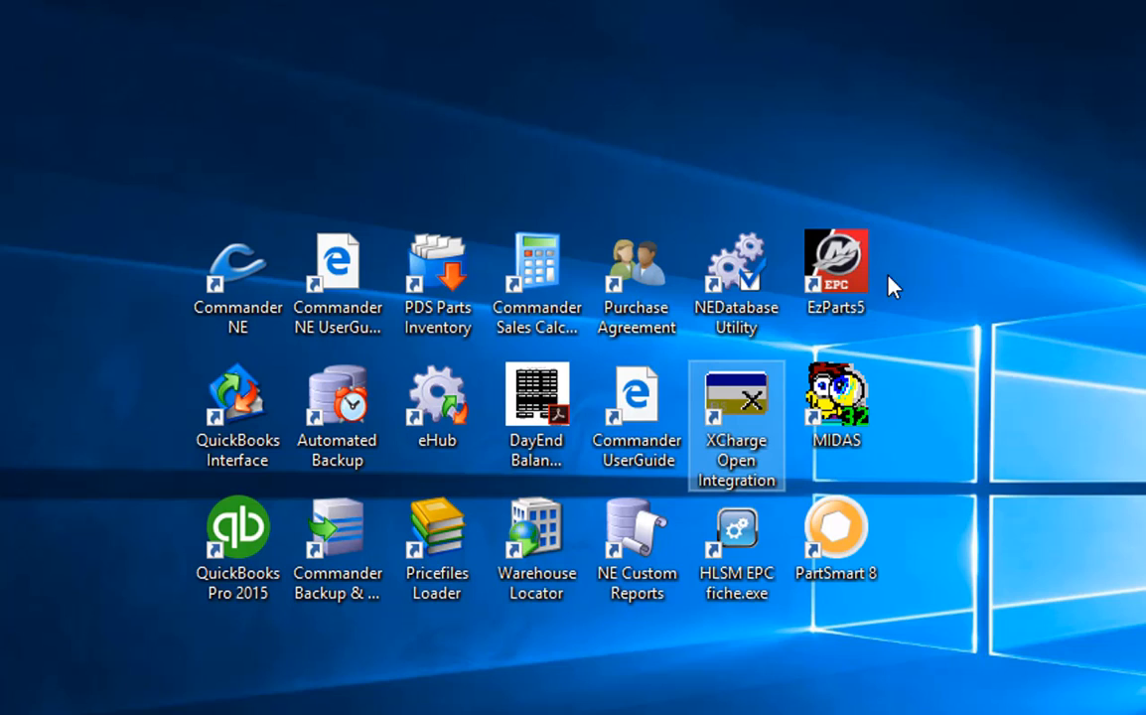
pyautogui.moveTo(943, 271)
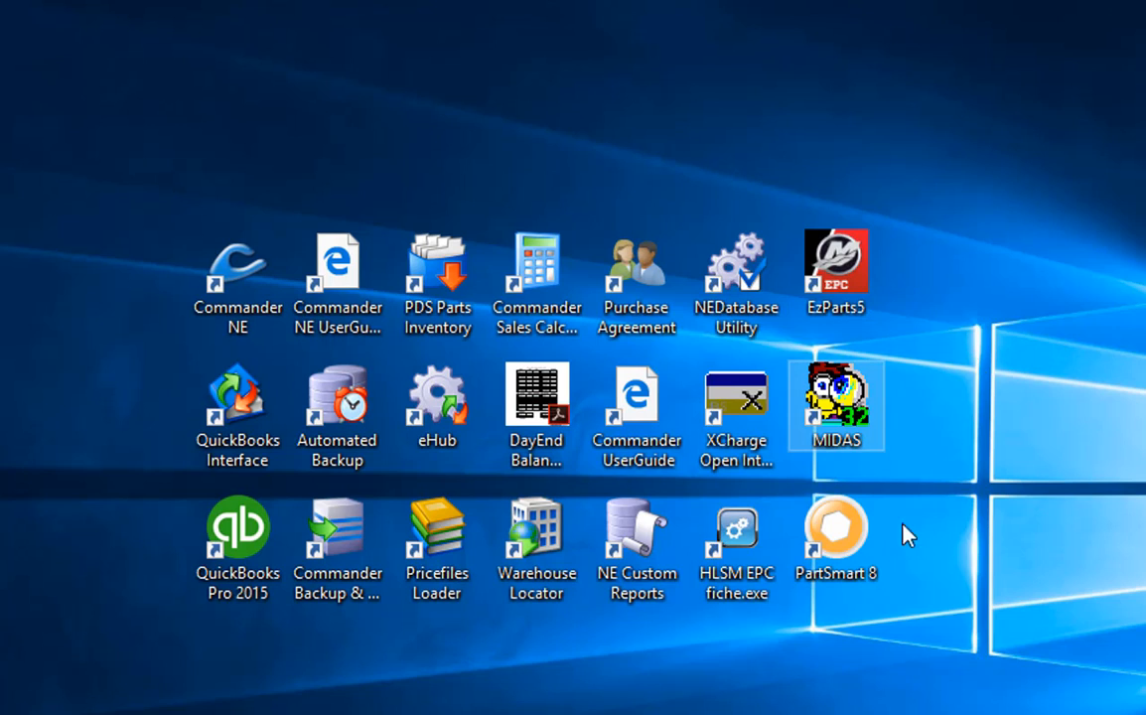
pyautogui.click(736, 536)
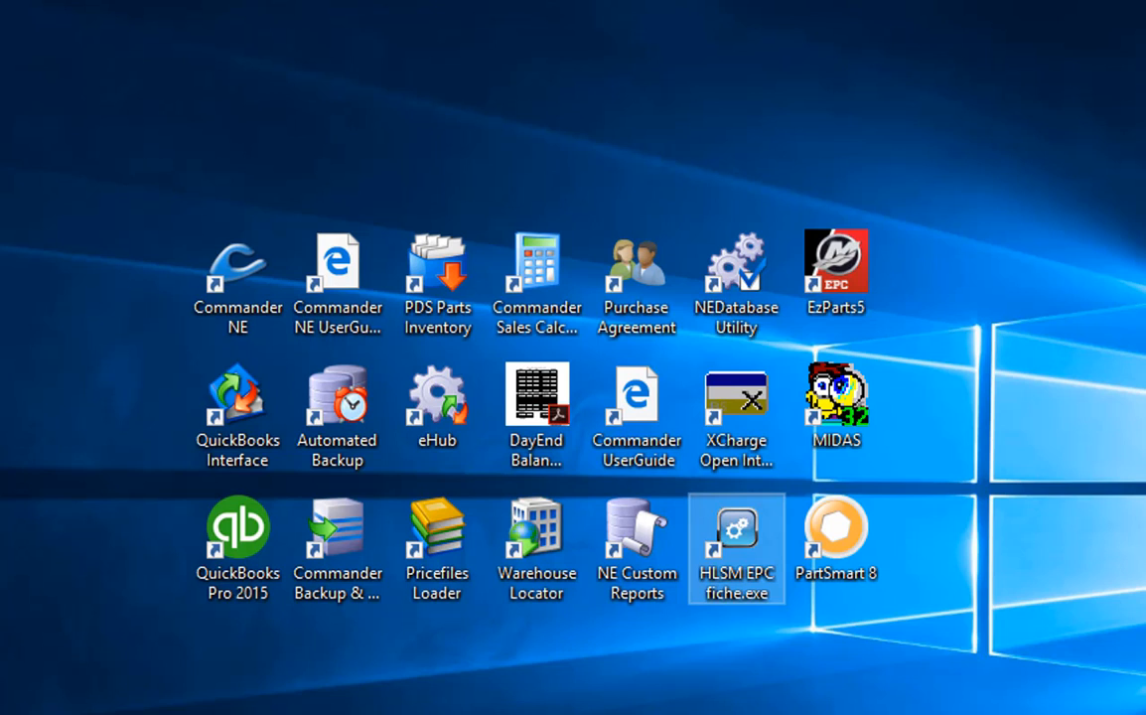
pyautogui.click(238, 283)
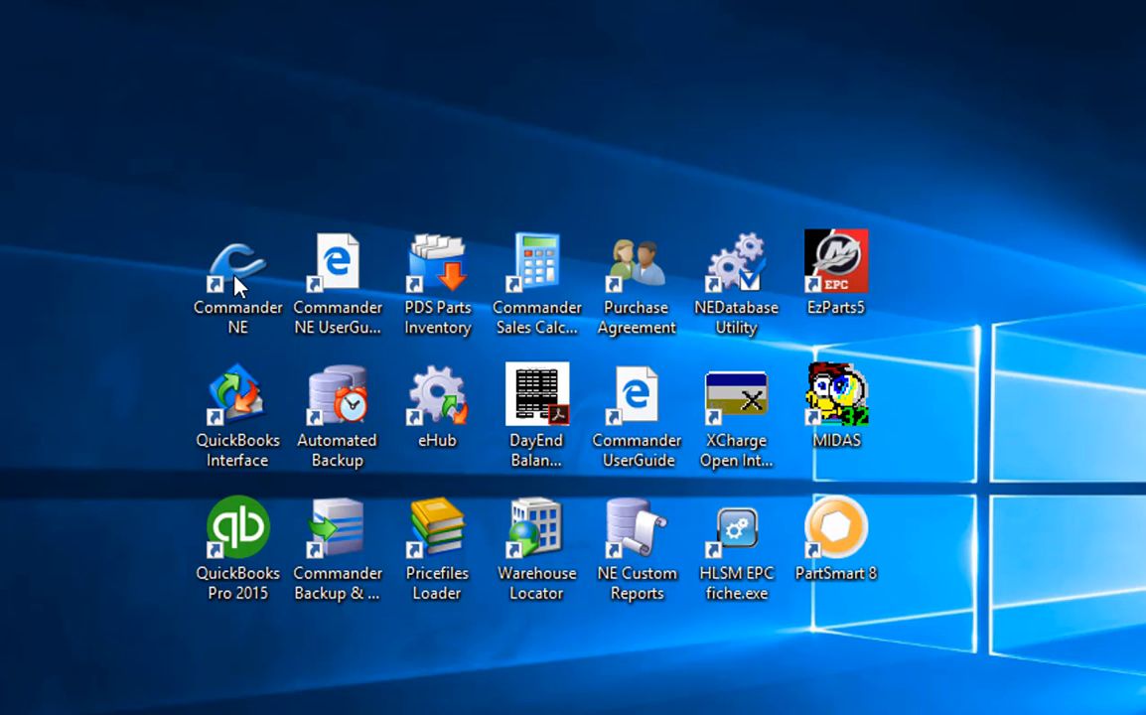
# Launch Commander NE and log in as 'ic', leaving Save password enabled.
pyautogui.doubleClick(238, 262)
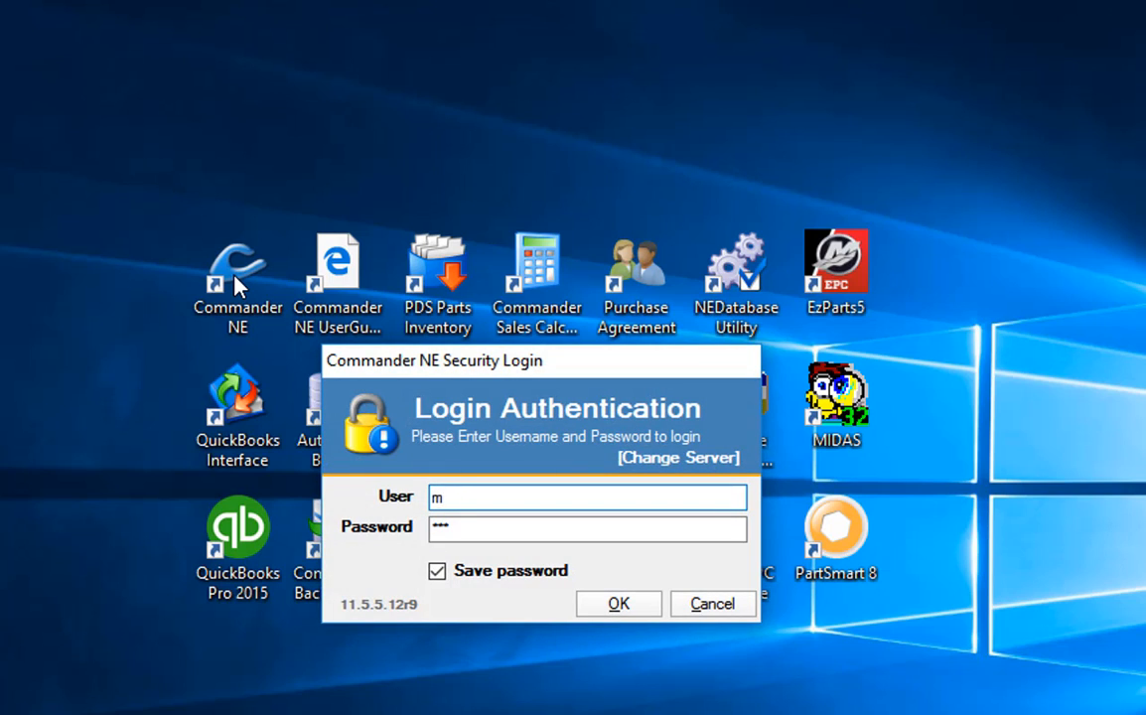
pyautogui.write('ic')
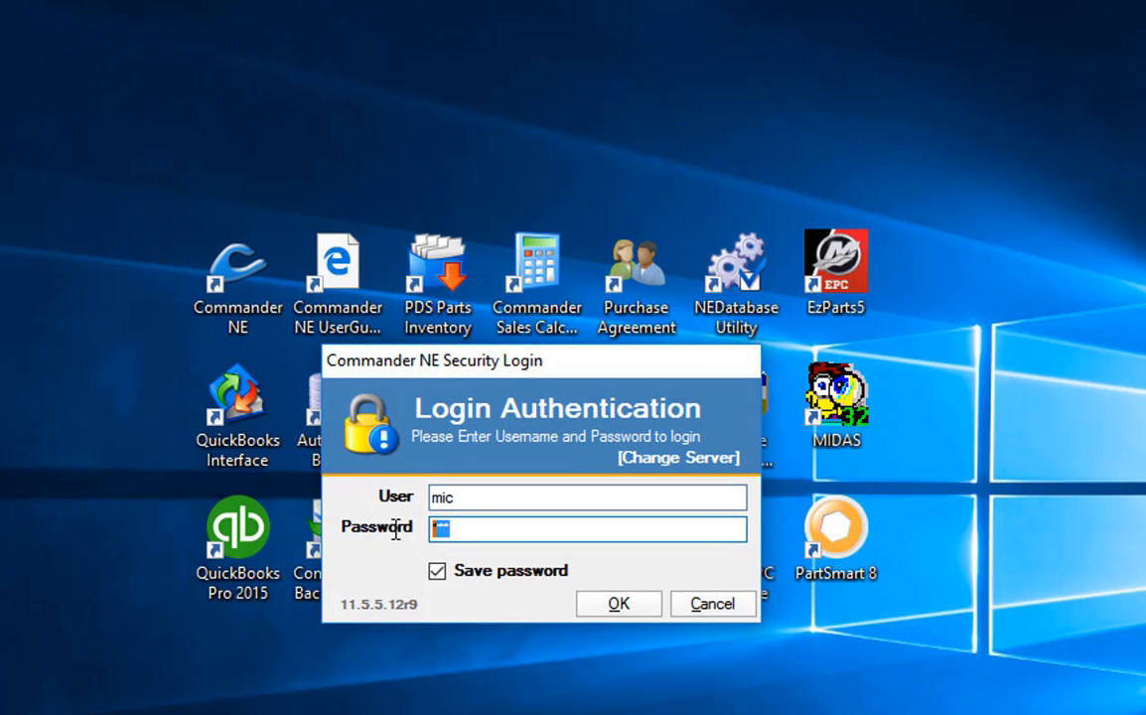
pyautogui.write('***')
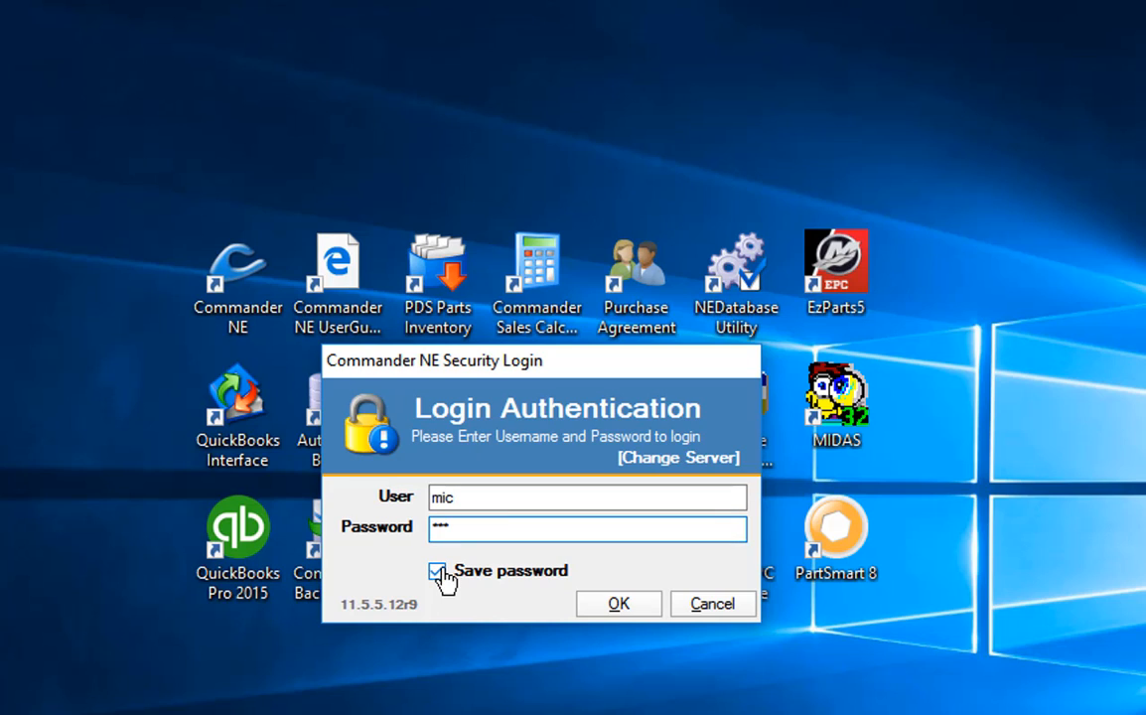
pyautogui.click(437, 570)
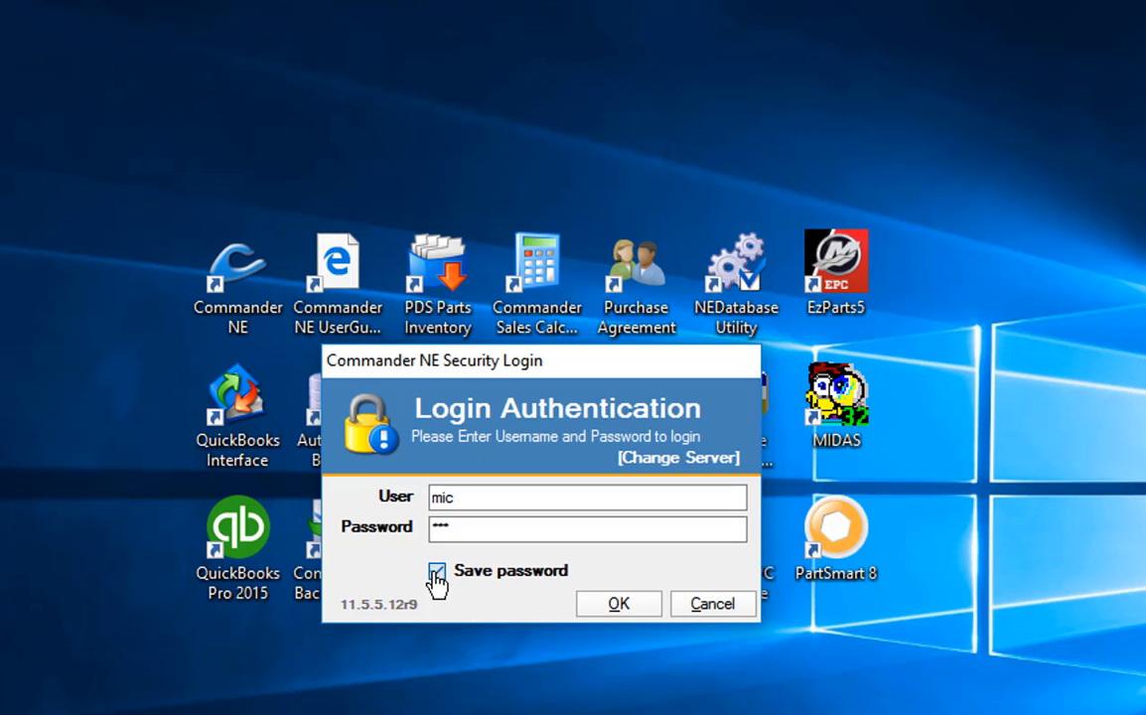
pyautogui.click(437, 571)
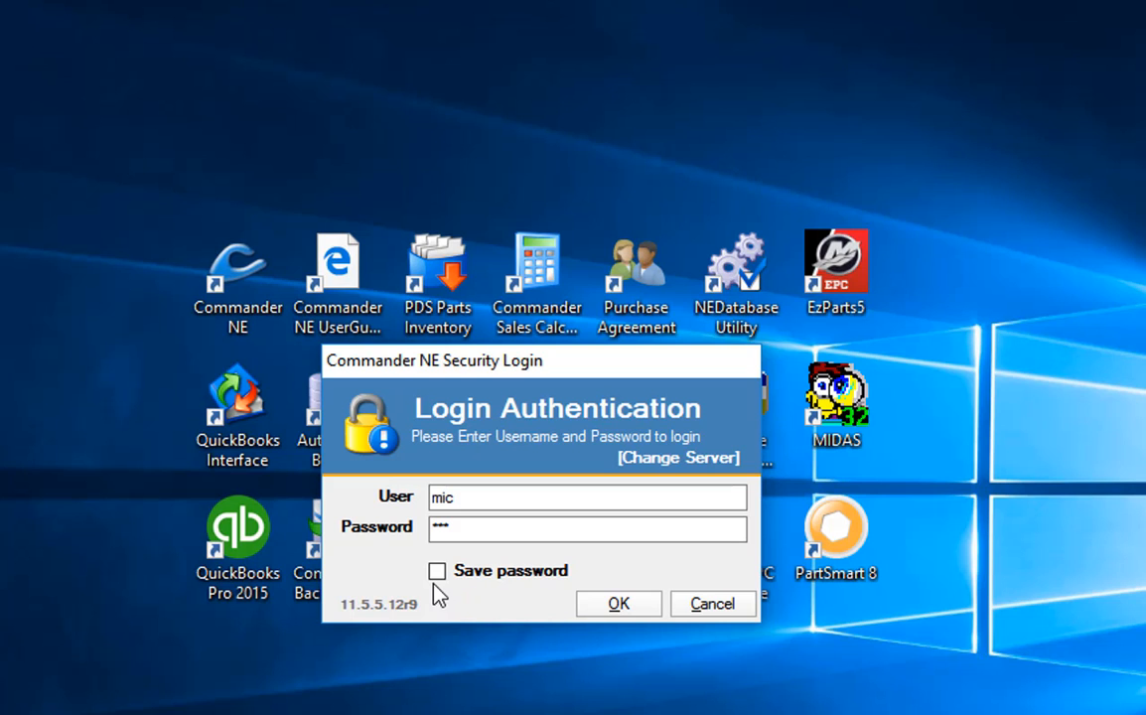
pyautogui.click(437, 570)
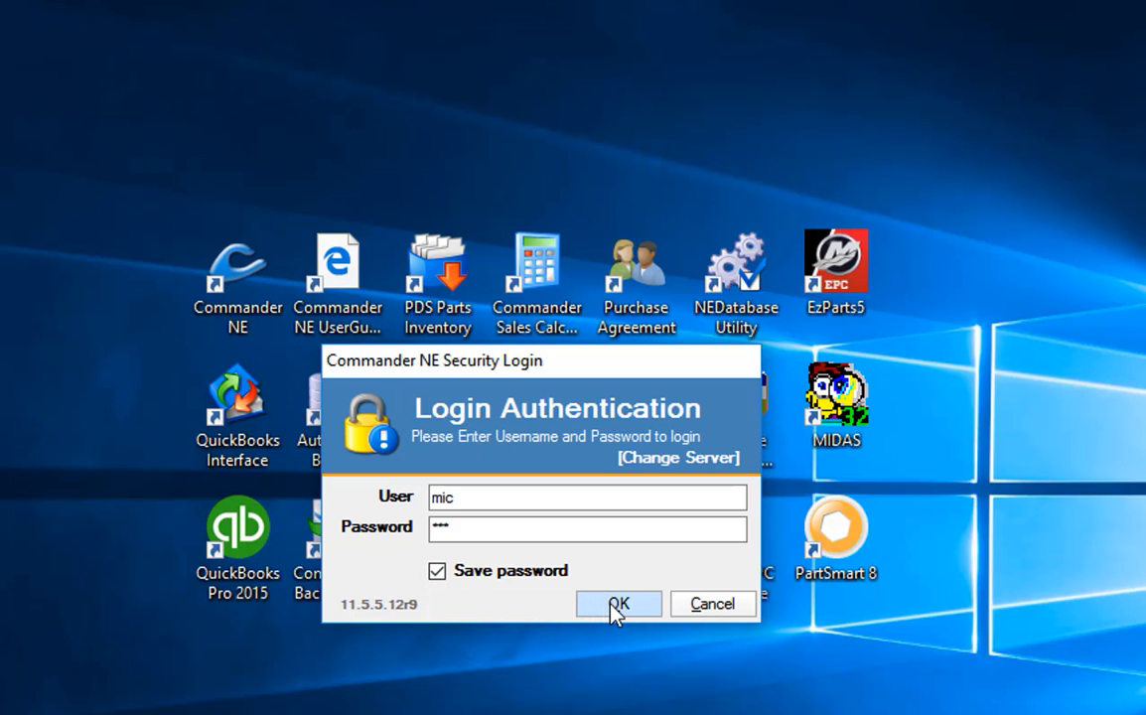
pyautogui.click(618, 604)
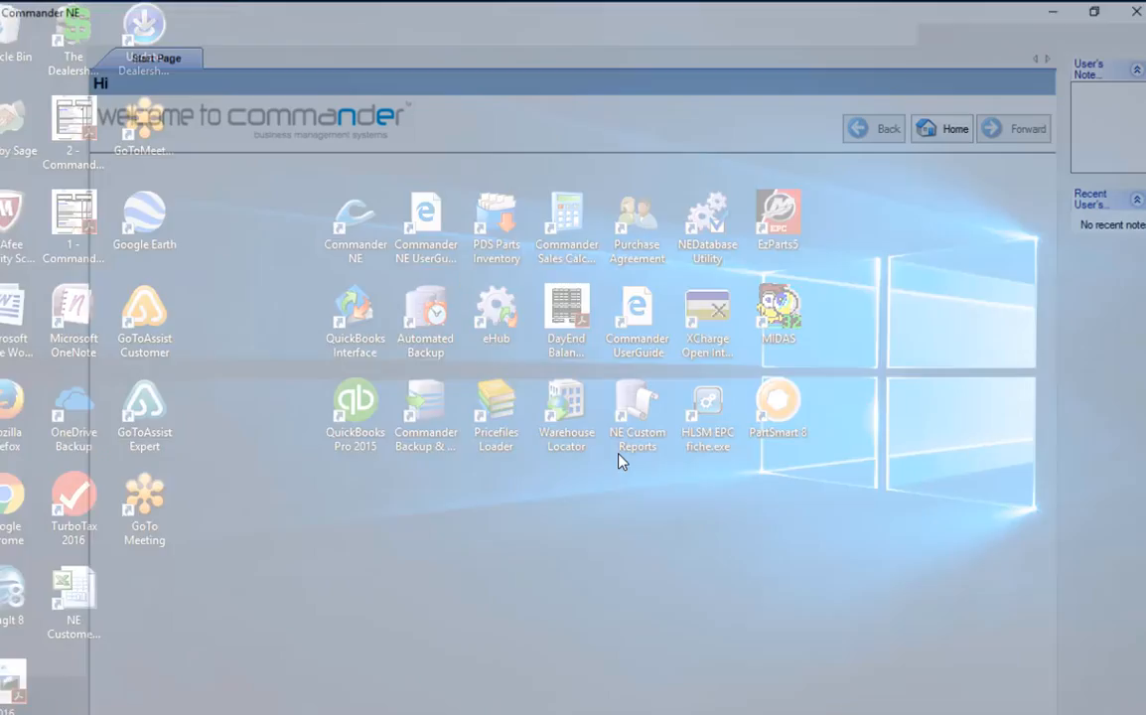